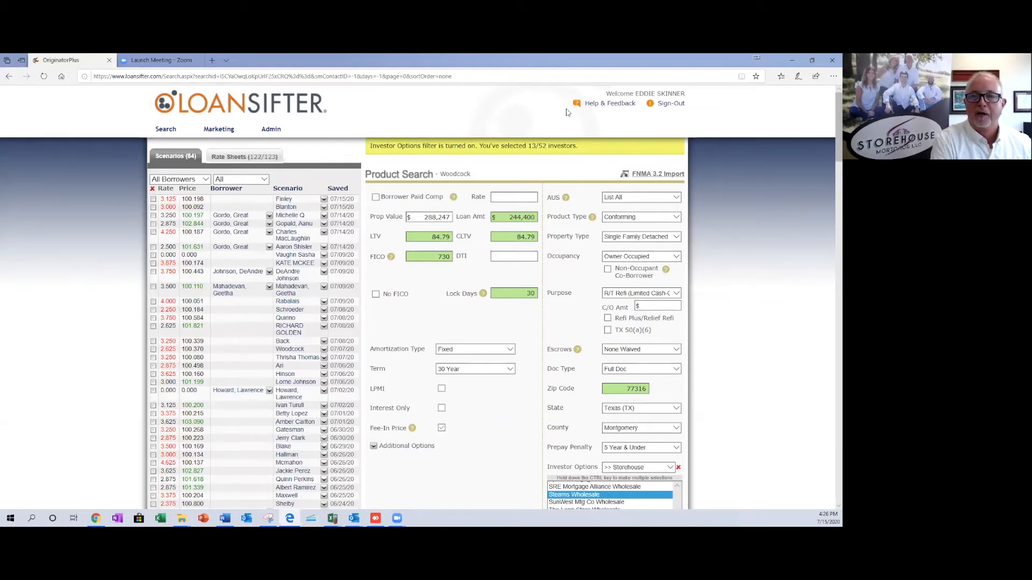
pyautogui.moveTo(505, 149)
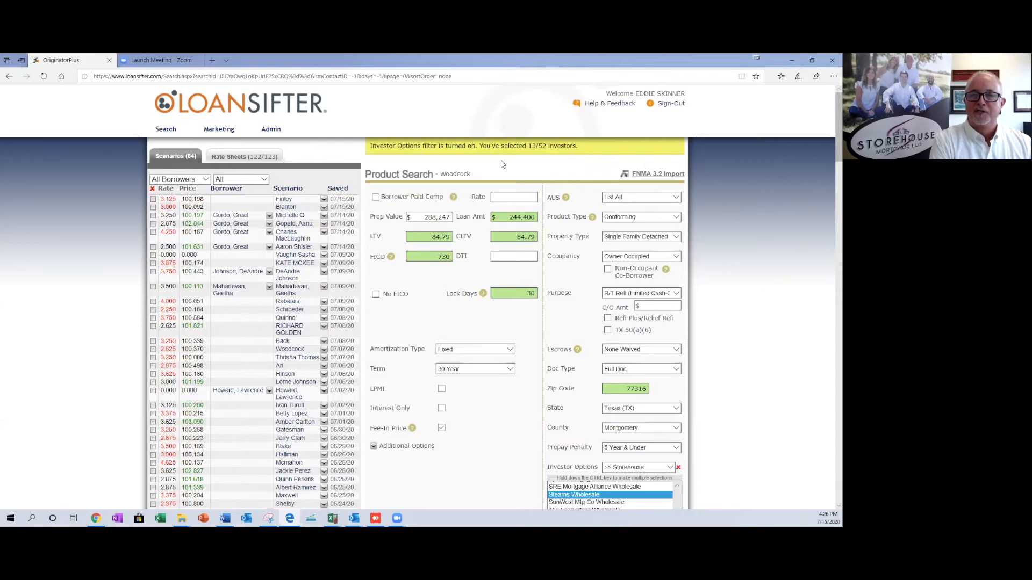
pyautogui.moveTo(495, 166)
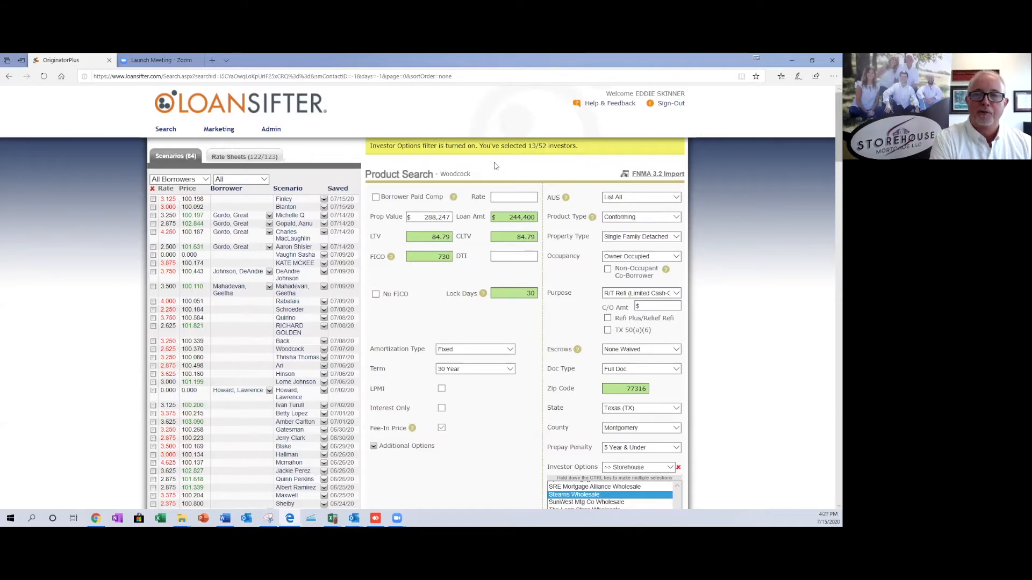
pyautogui.moveTo(483, 168)
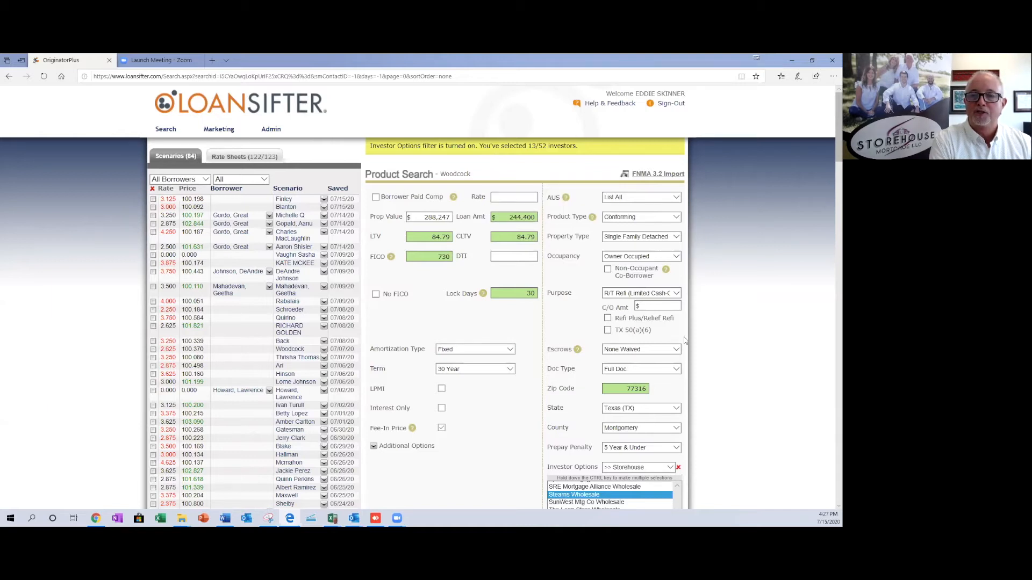
# Step: Submit the Woodcock refinance scenario with the selected investors to retrieve pricing
pyautogui.scroll(-3)
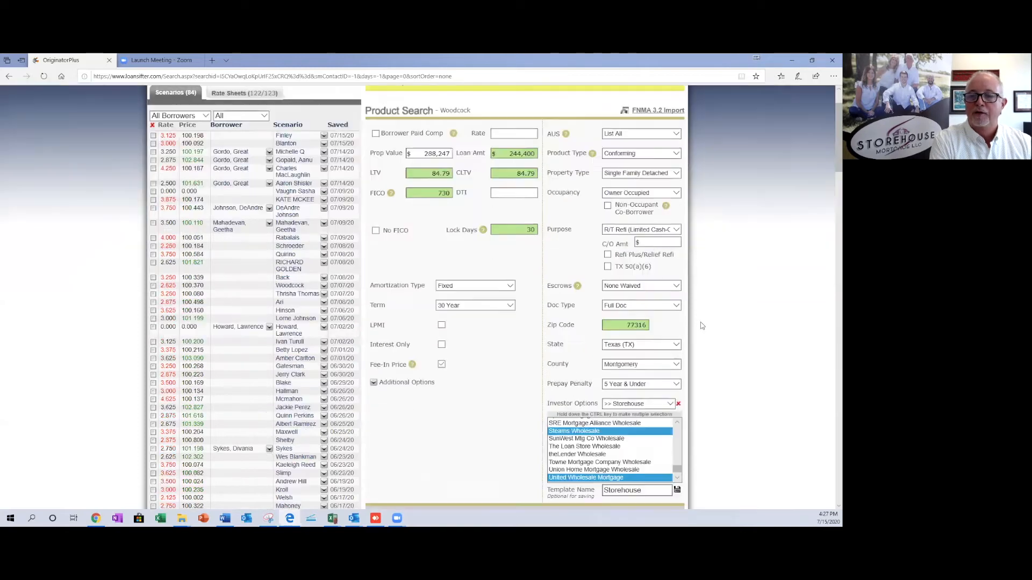
pyautogui.scroll(-3)
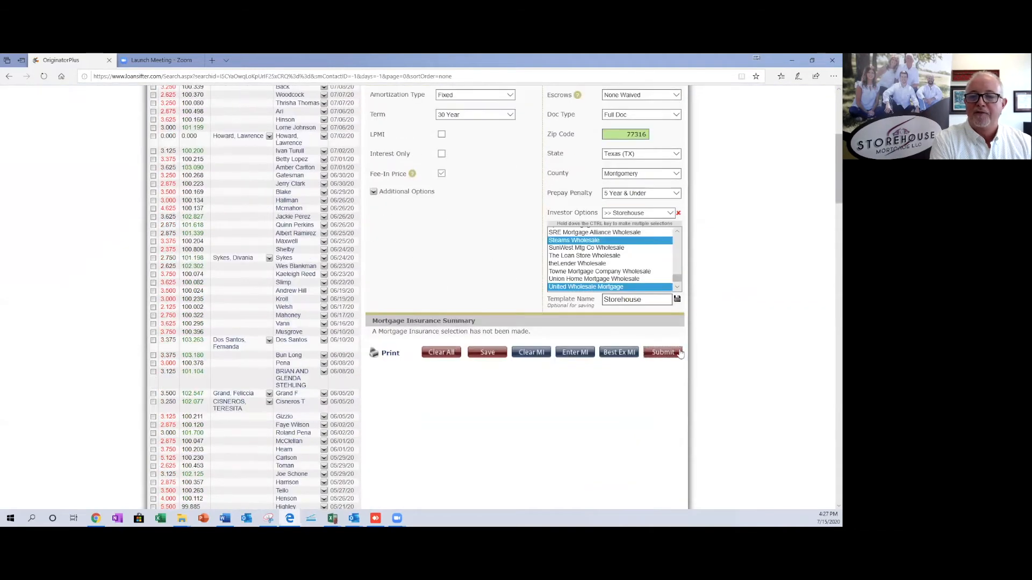
pyautogui.click(662, 352)
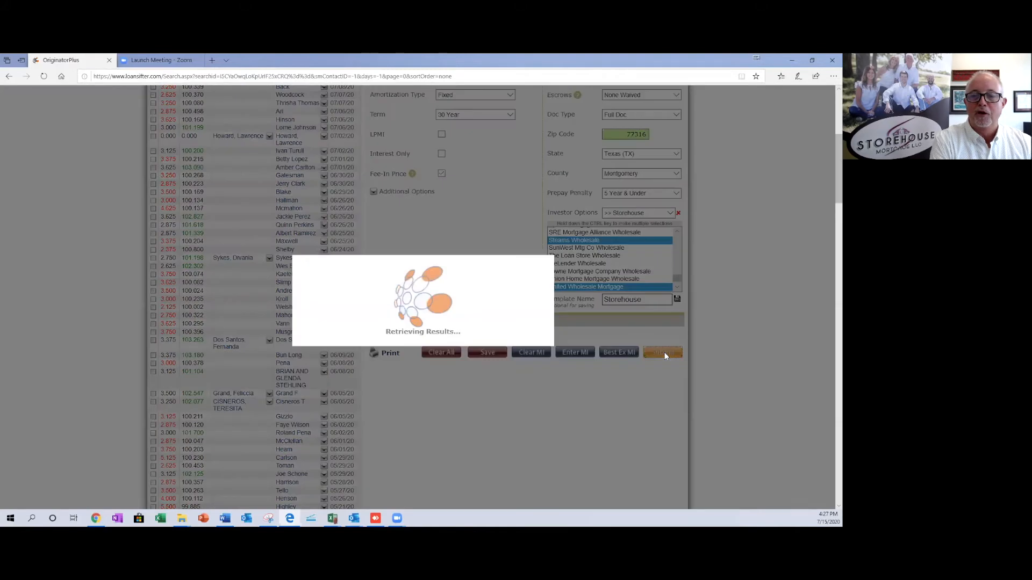
# Step: Review the Qualified investor pricing table at 3.250% and the lower-rate options below it
pyautogui.click(661, 354)
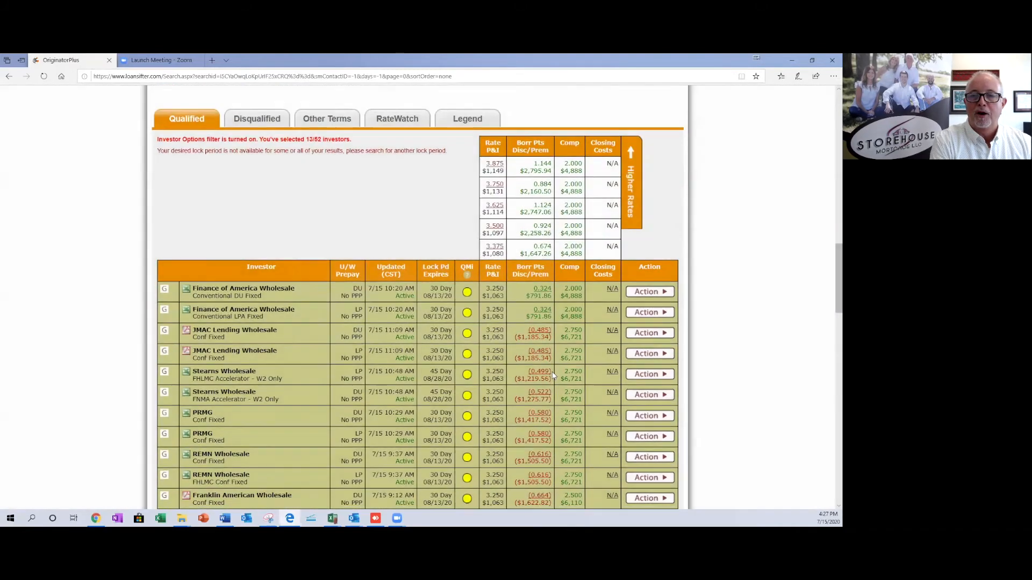
pyautogui.scroll(-3)
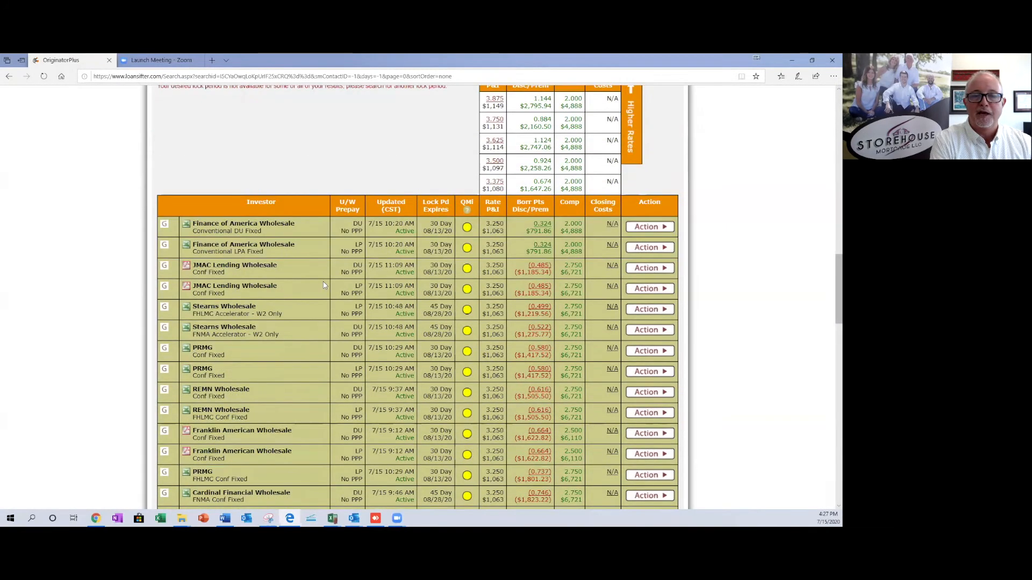
pyautogui.scroll(-3)
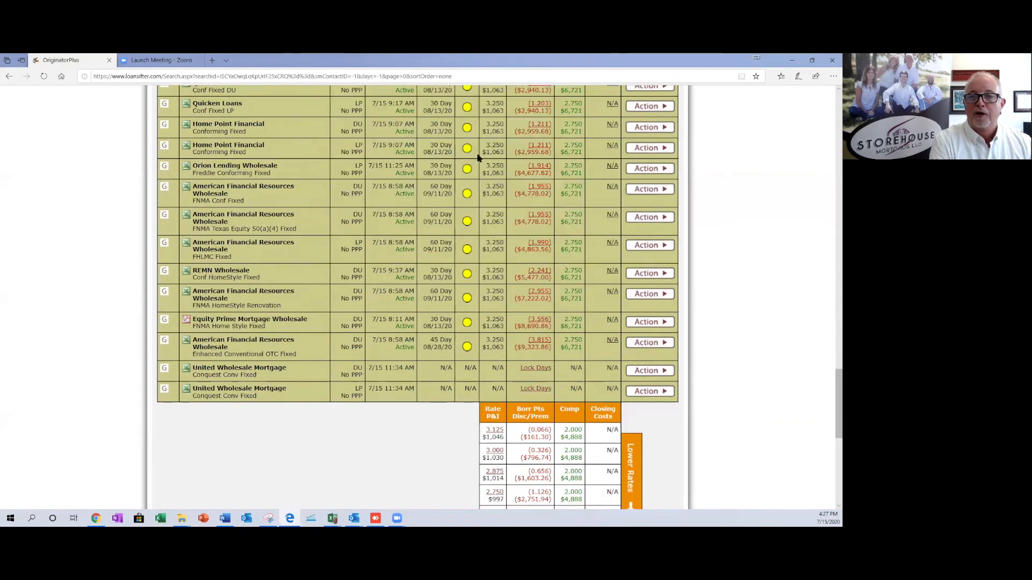
pyautogui.moveTo(530, 173)
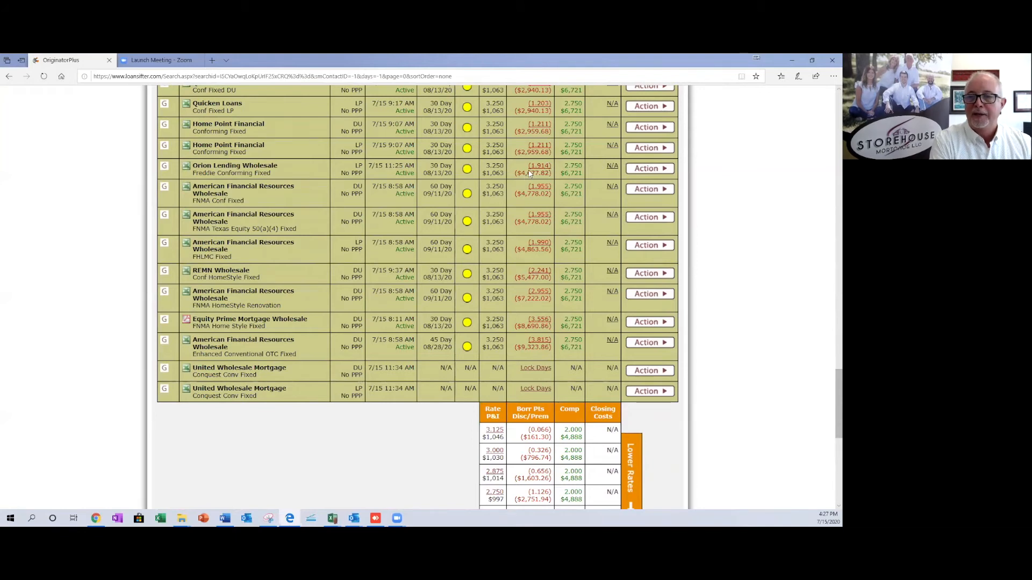
pyautogui.moveTo(558, 285)
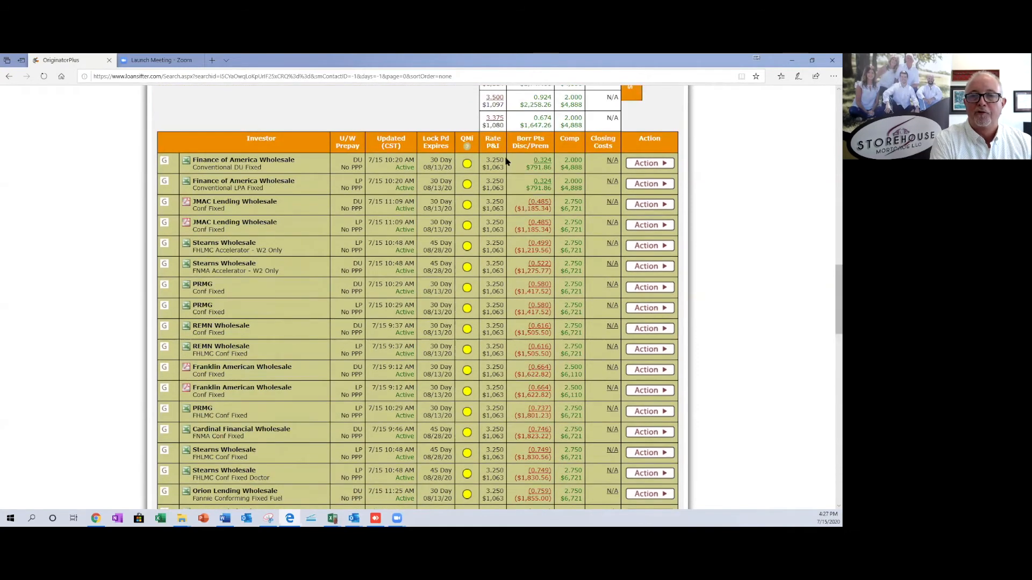
pyautogui.scroll(-3)
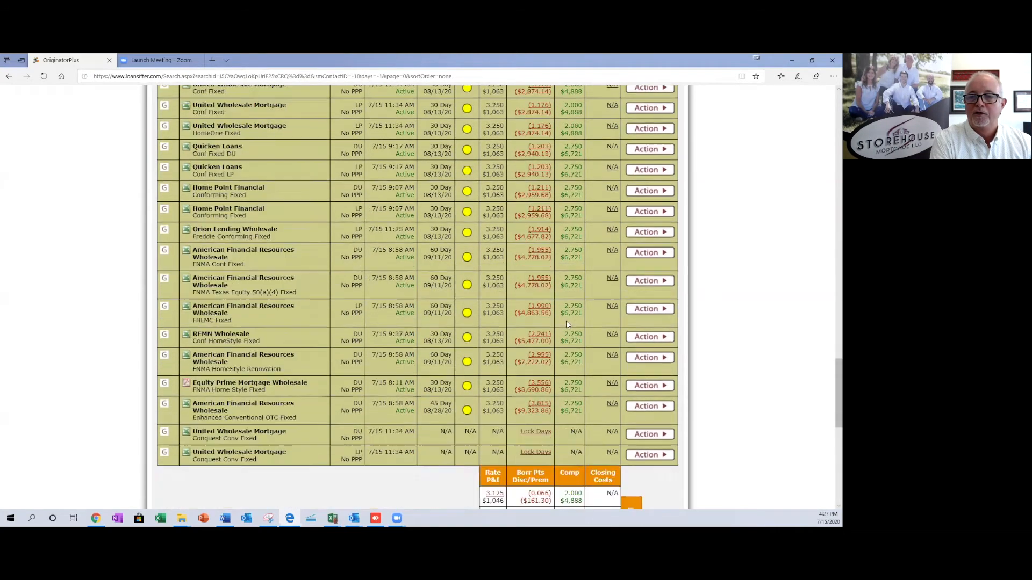
pyautogui.scroll(-3)
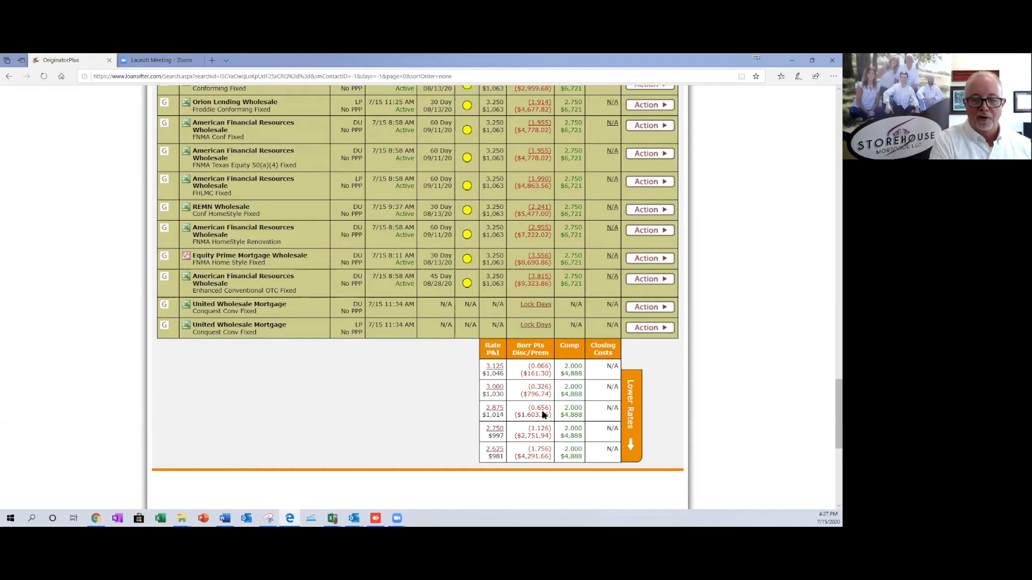
pyautogui.moveTo(393, 430)
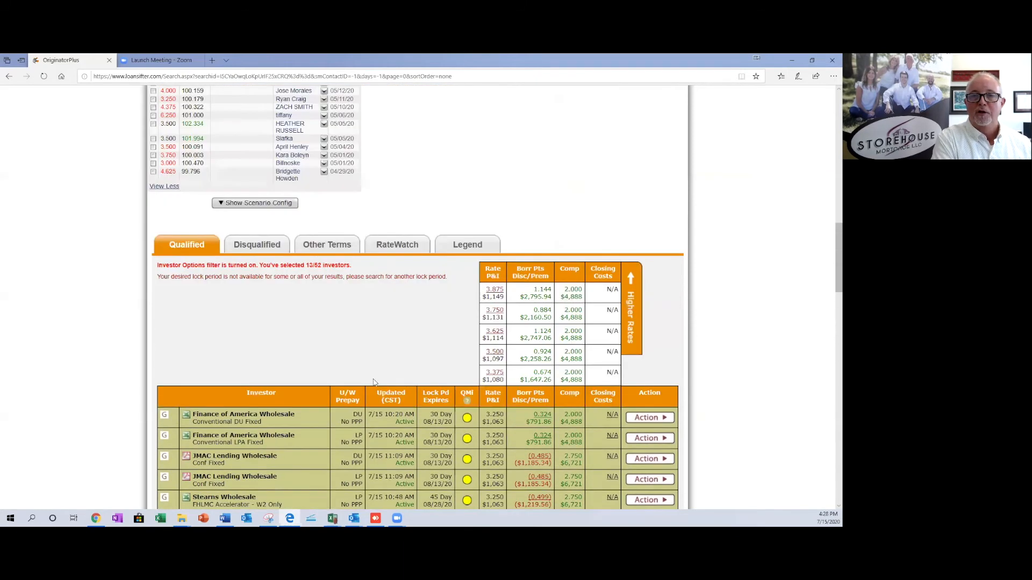
# Step: Return to the Woodcock Product Search form via the Search navigation link
pyautogui.click(255, 203)
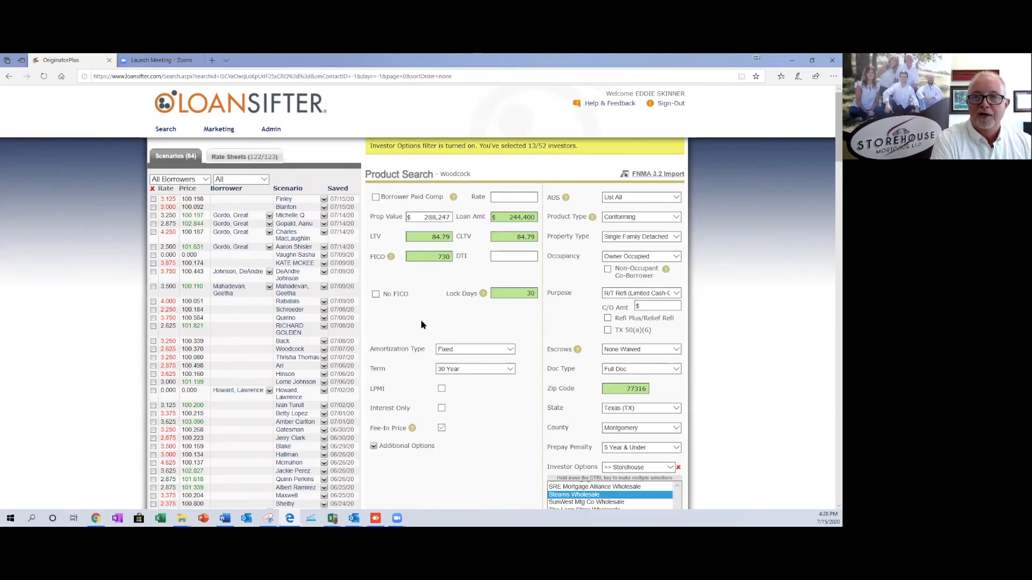
pyautogui.moveTo(537, 112)
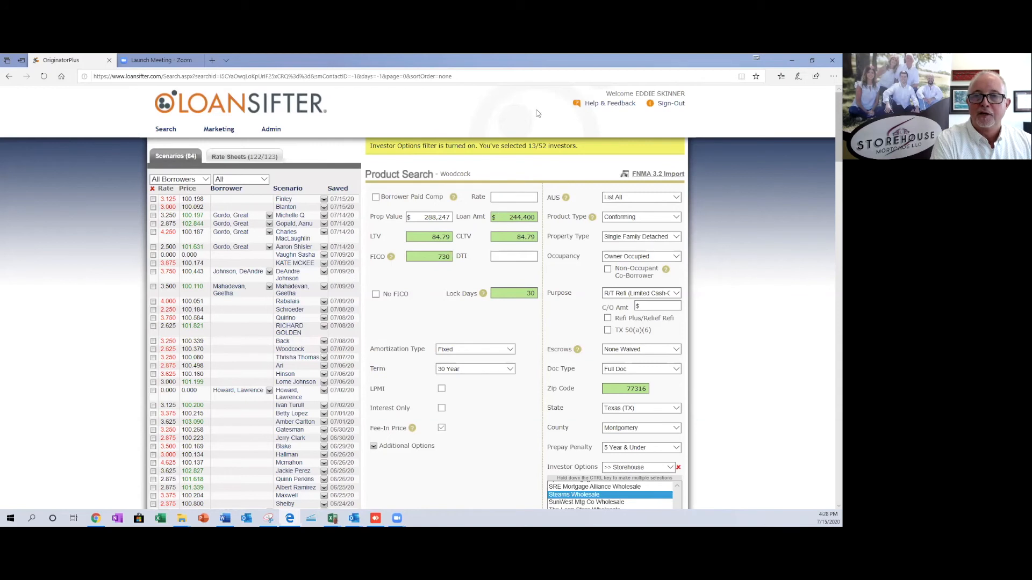
pyautogui.moveTo(475, 72)
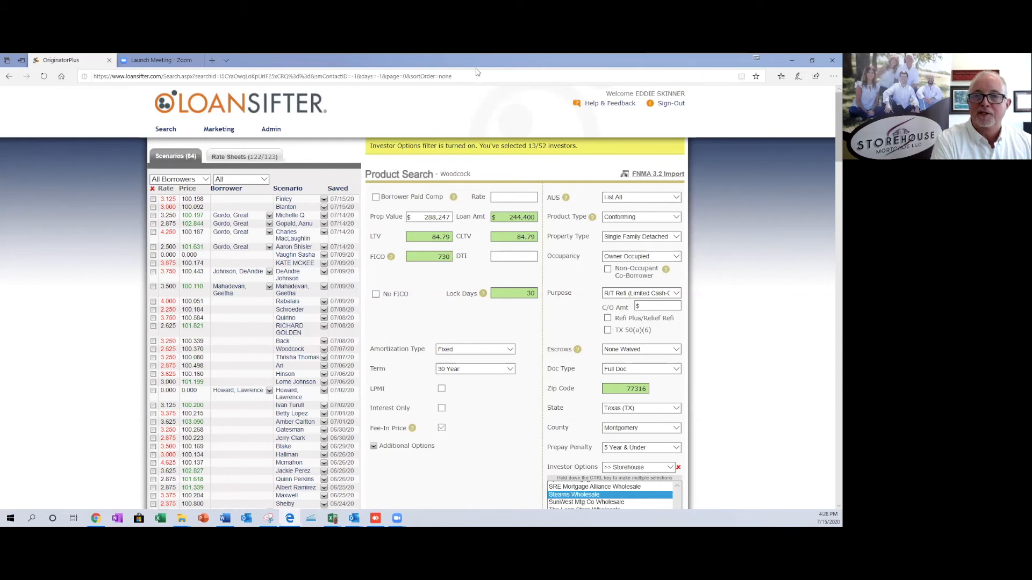